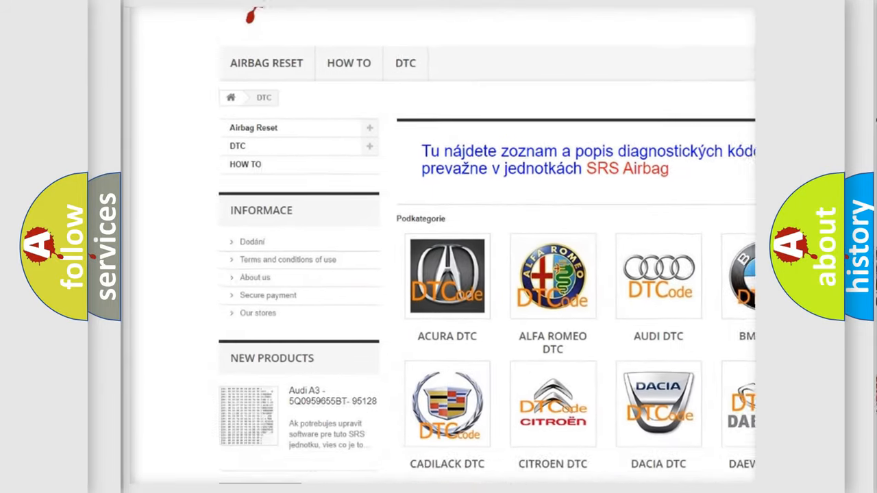
scroll("down", 3)
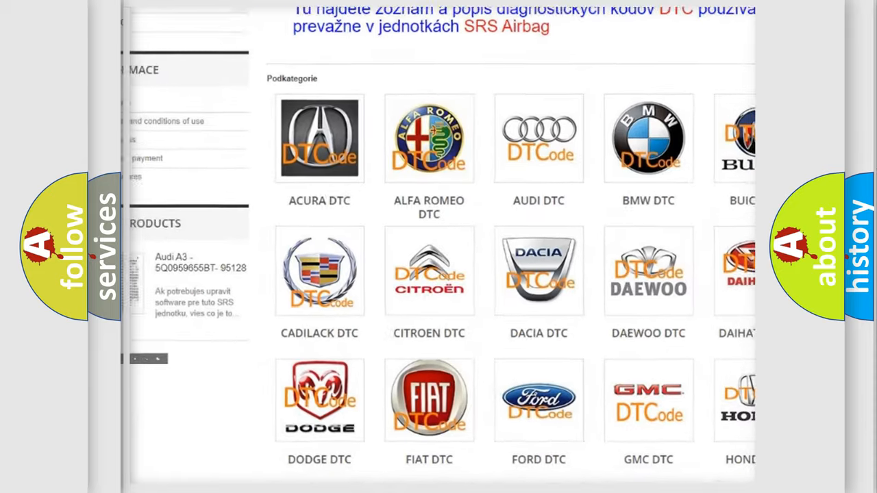
scroll("down", 3)
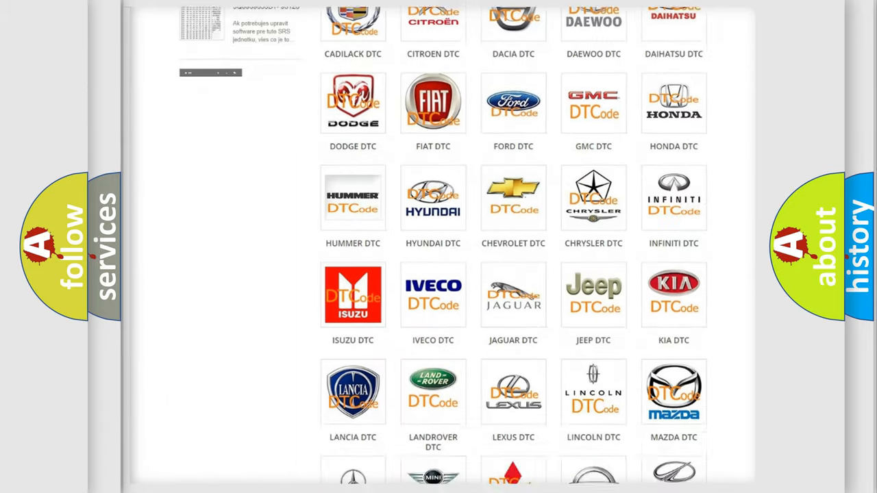
scroll("down", 3)
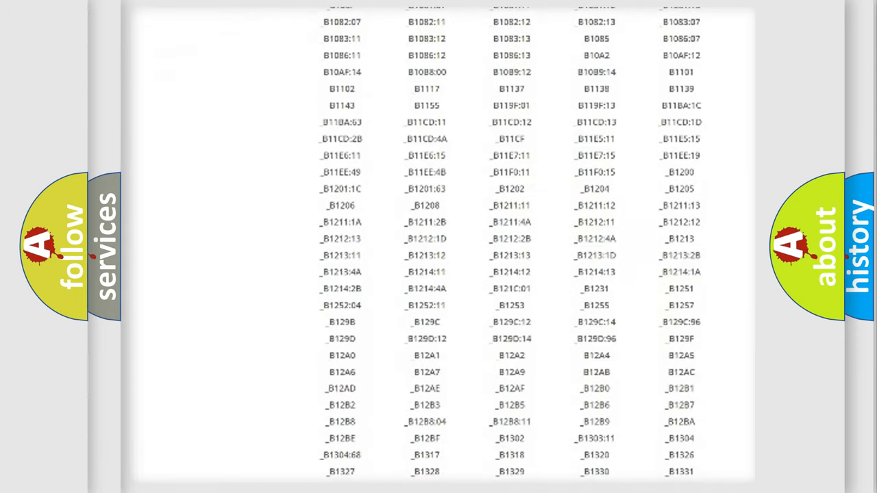
scroll("down", 3)
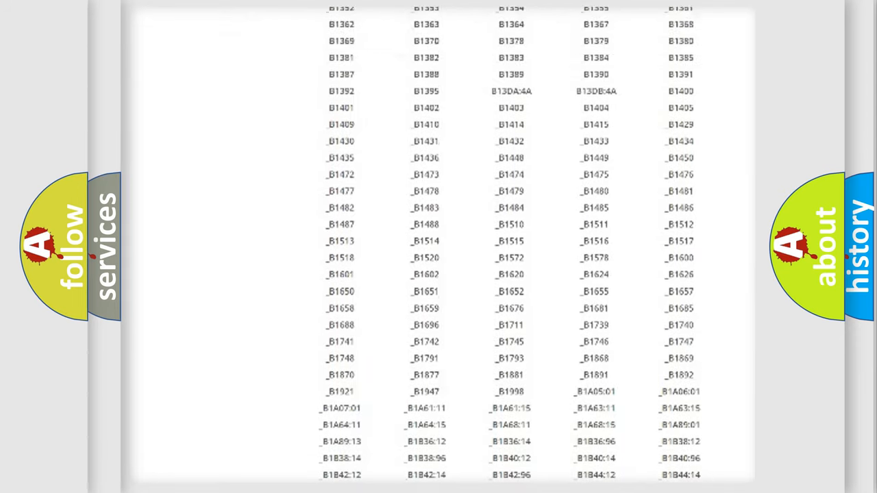
scroll("up", 3)
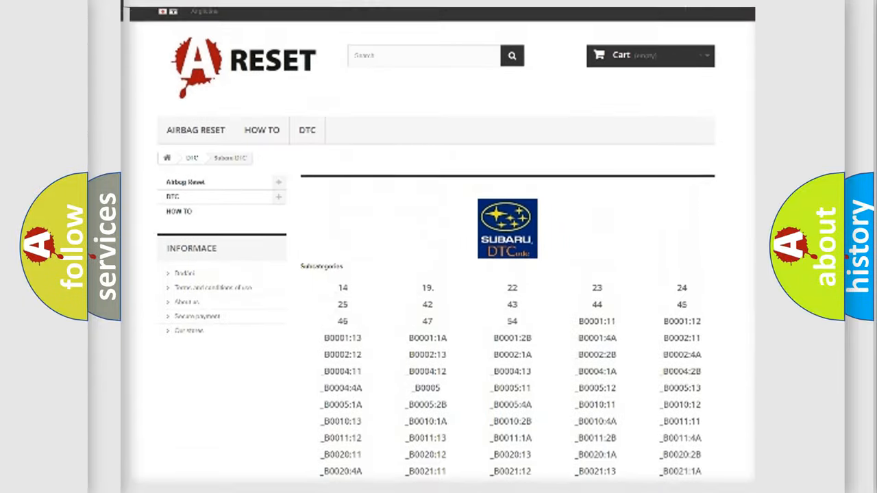